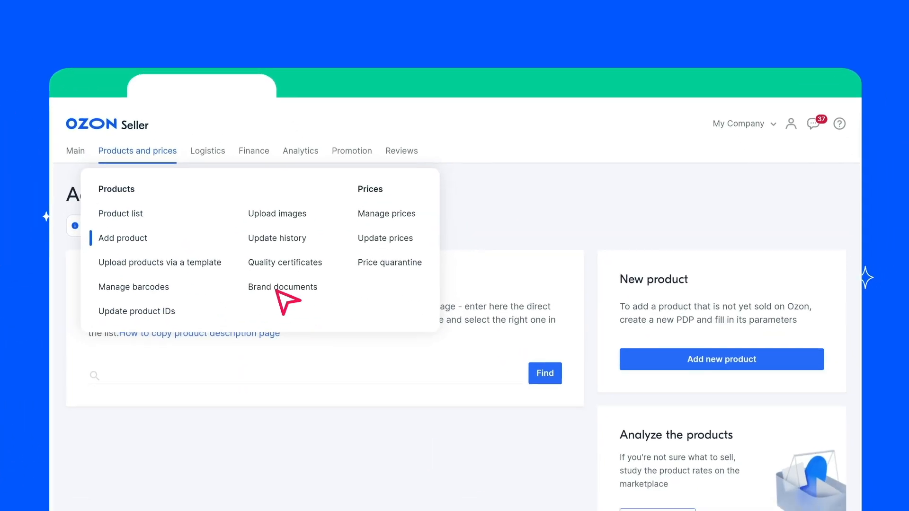
mouse_move(150, 162)
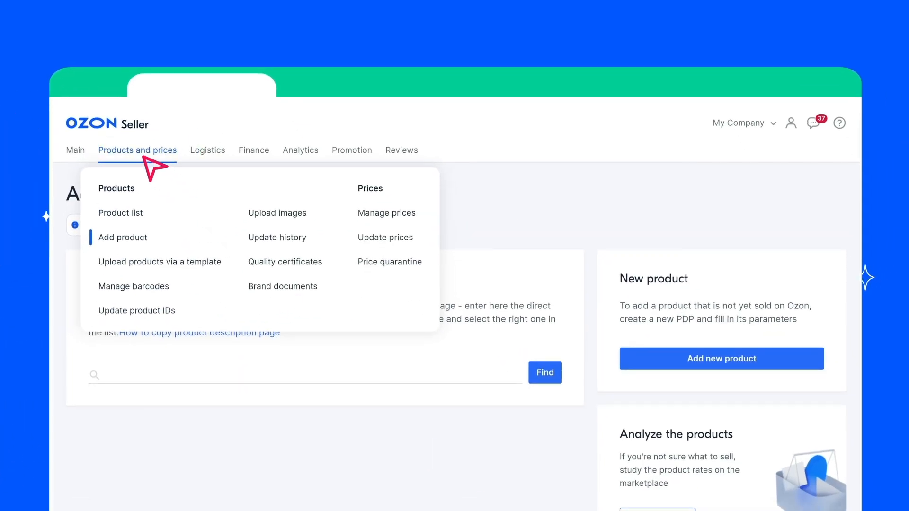
mouse_move(221, 306)
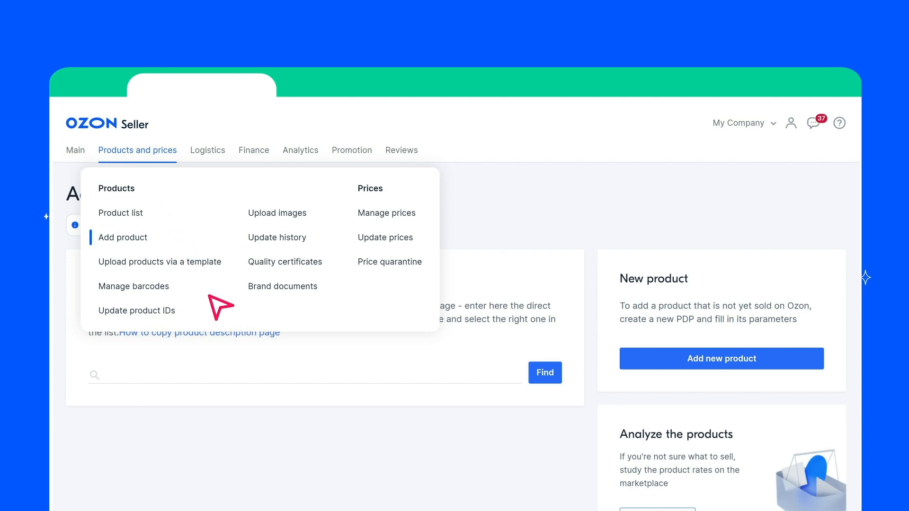
- Go to Add product and search for the existing listing 'Свитер Acoola'
click(122, 237)
text(Свитер Acoola)
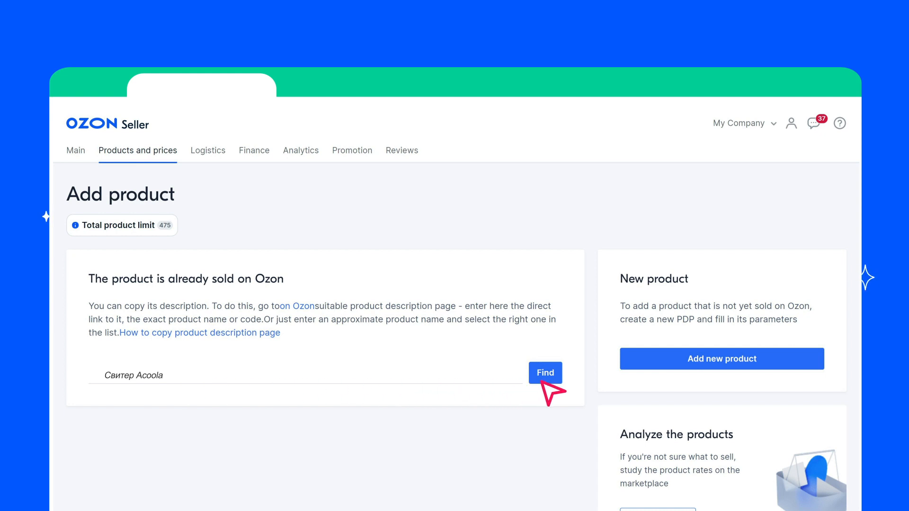
- Run the search and select the women's and men's Acoola sweater results to copy
click(543, 372)
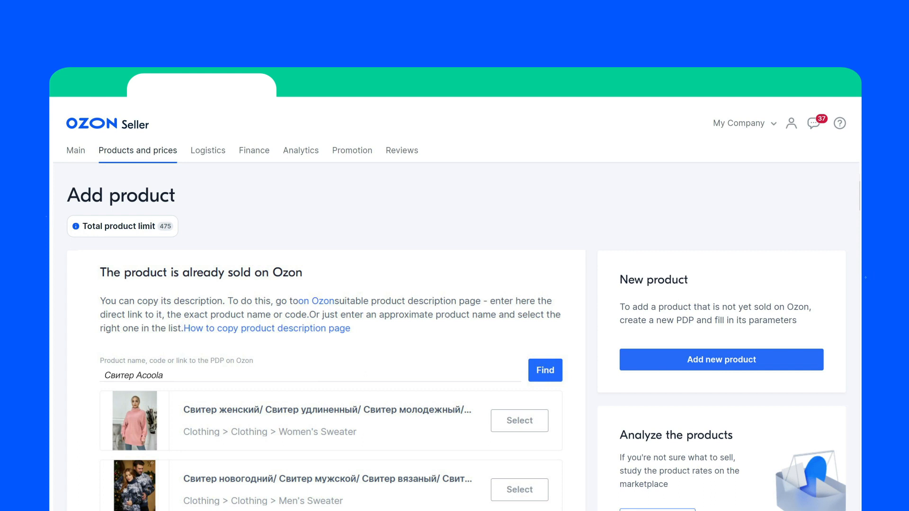
click(518, 420)
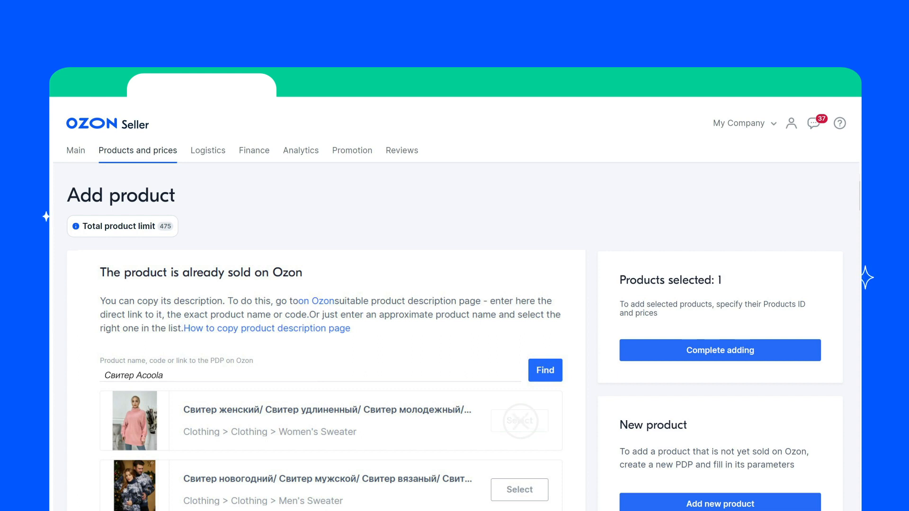
click(519, 421)
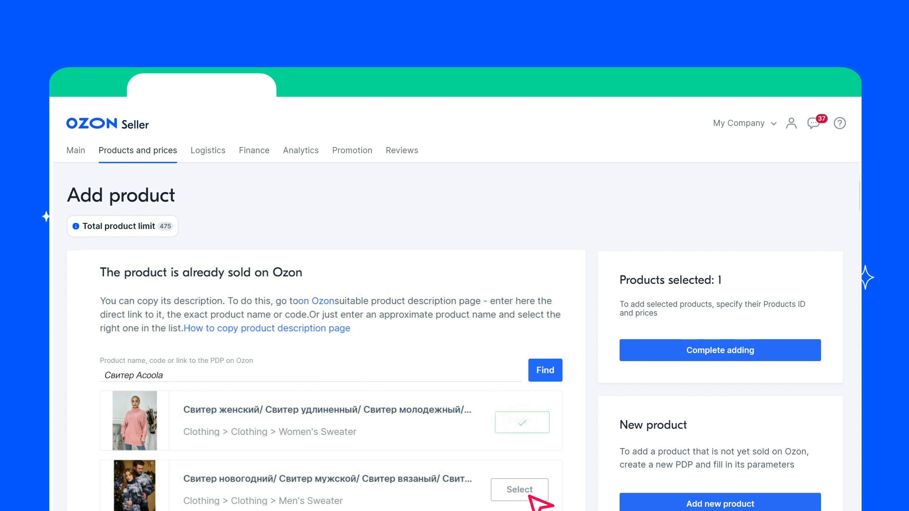
click(520, 489)
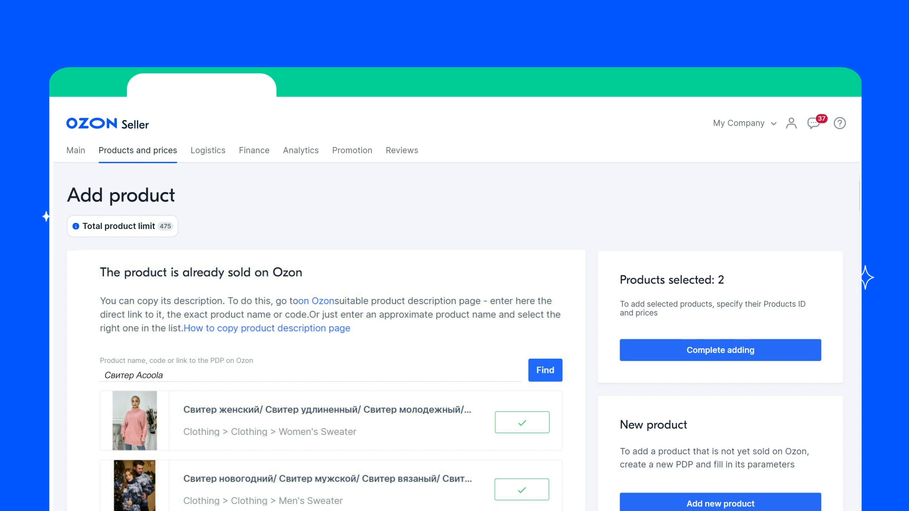
mouse_move(695, 470)
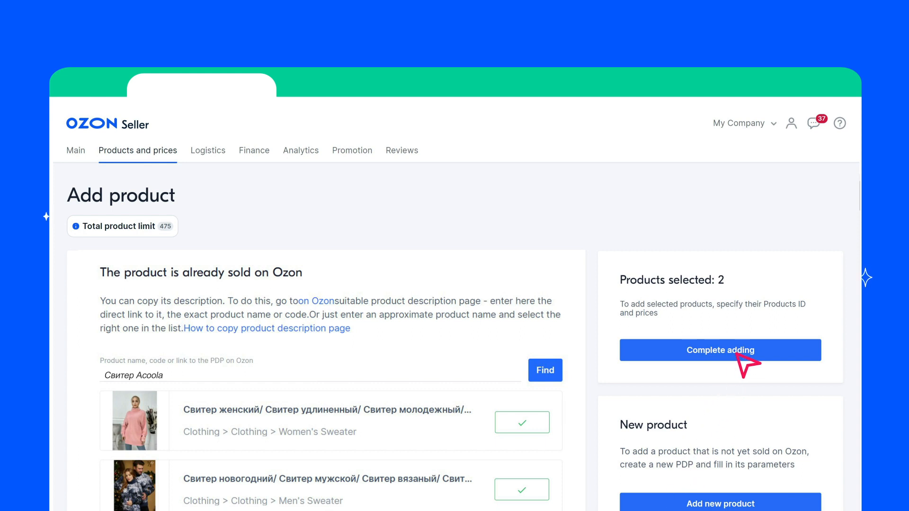
- Complete adding with product IDs 123 and 456 and prices 123 and 234
click(719, 349)
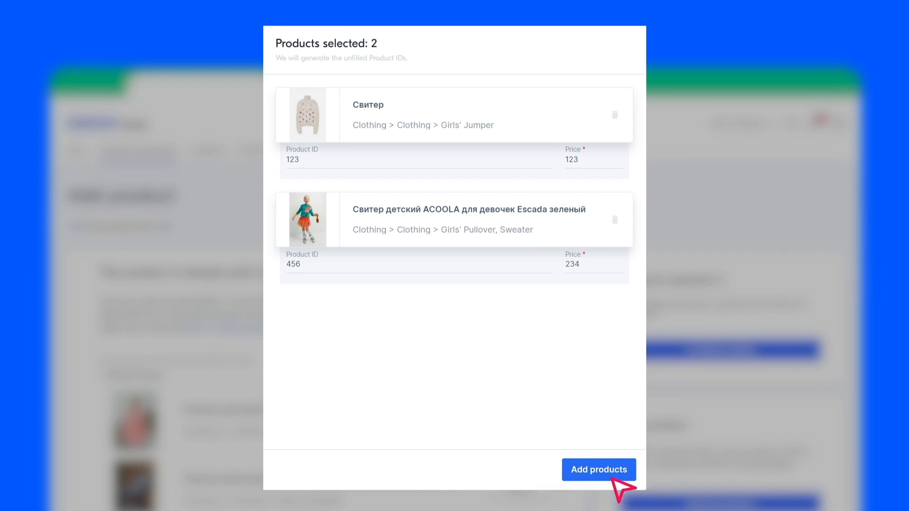
click(598, 470)
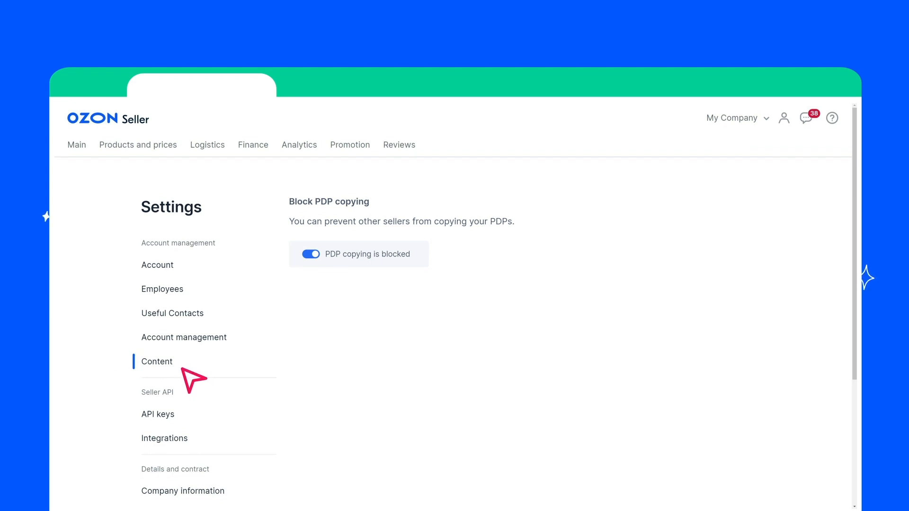
mouse_move(329, 286)
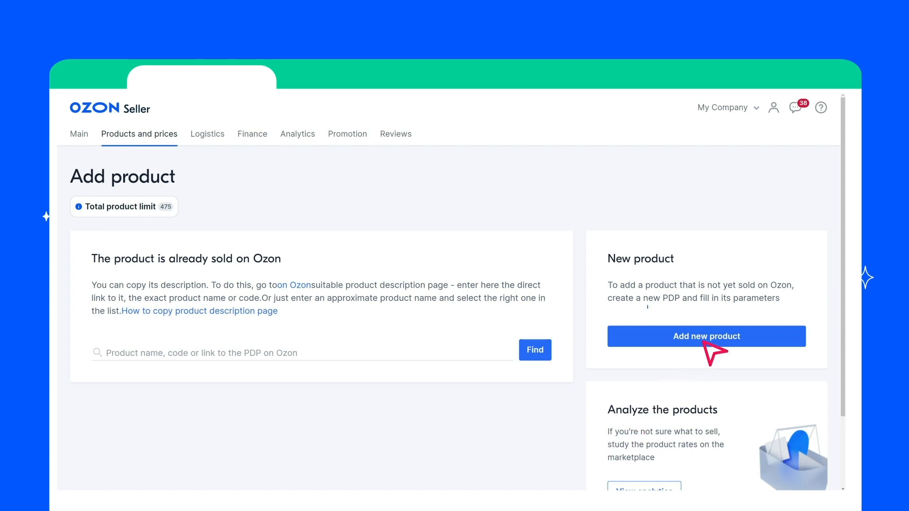
- Start a new product named 'Свитер Acoola для мальчиков бирюзовый'
click(706, 336)
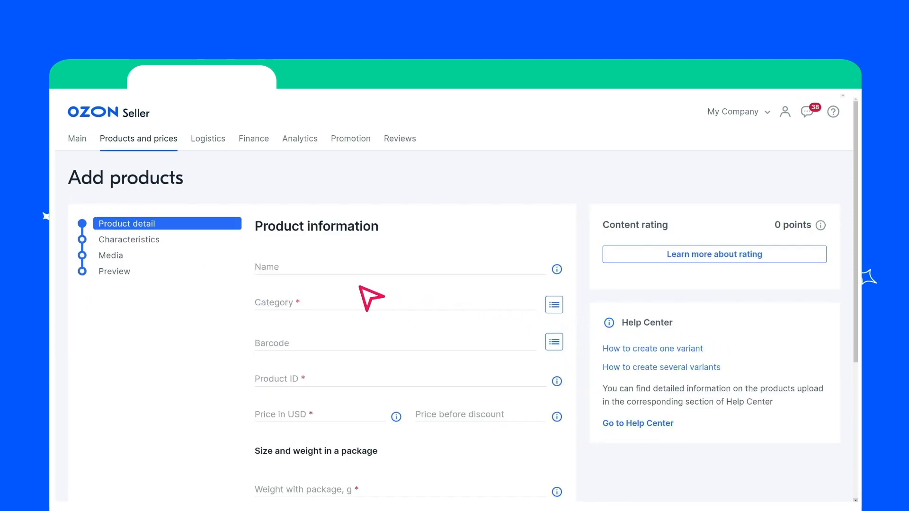
mouse_move(303, 288)
text(Свитер Acoola для)
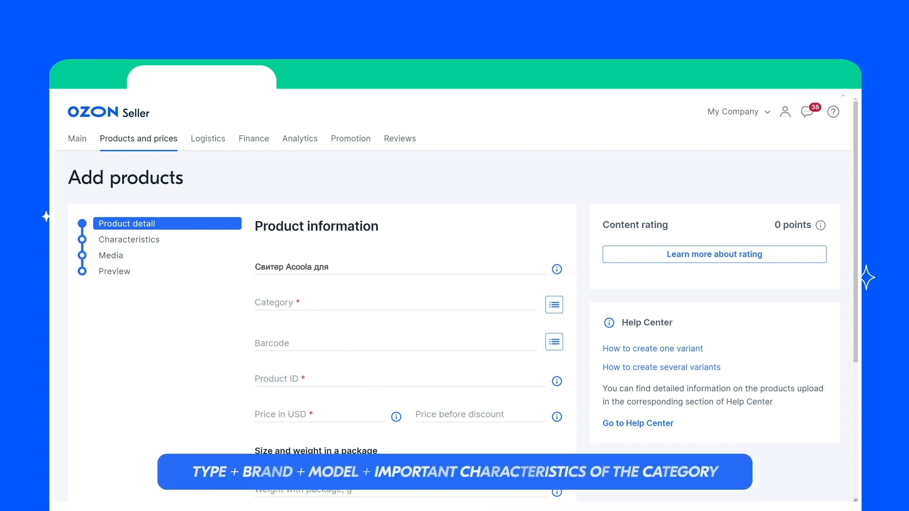
text(мальчиков бирюзовый)
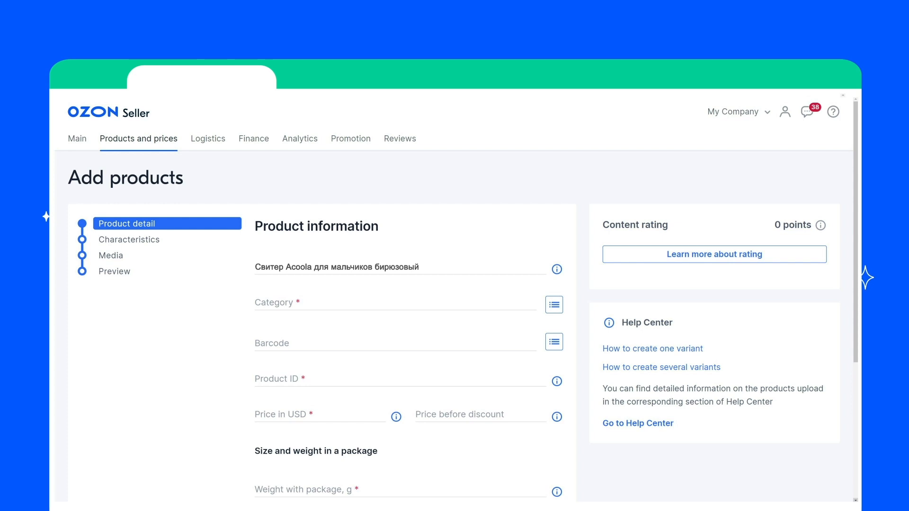
mouse_move(587, 348)
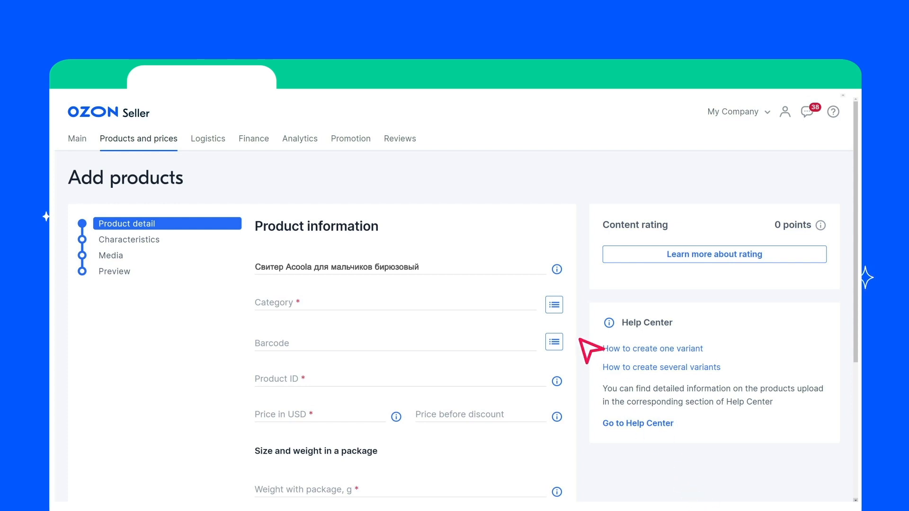
- Browse the category picker under Clothing > Clothing to Women's Pullover and Sweater
click(553, 304)
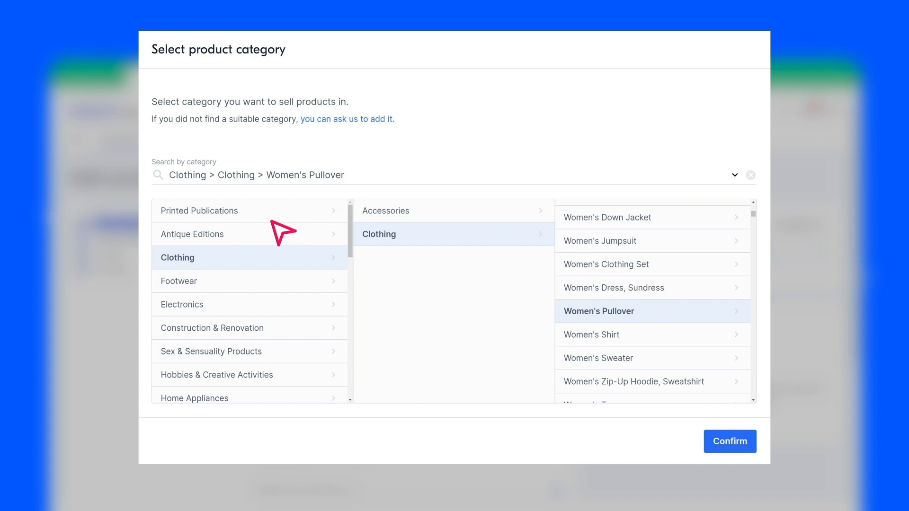
mouse_move(497, 267)
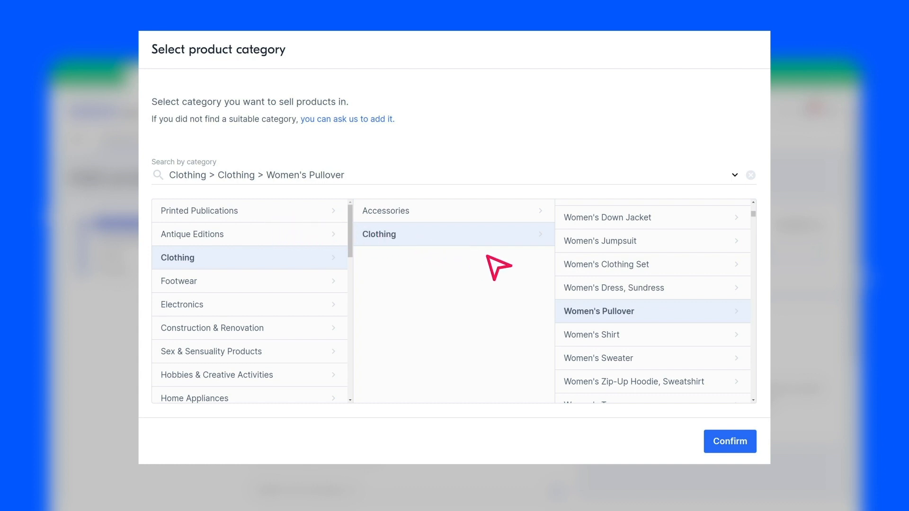
mouse_move(728, 357)
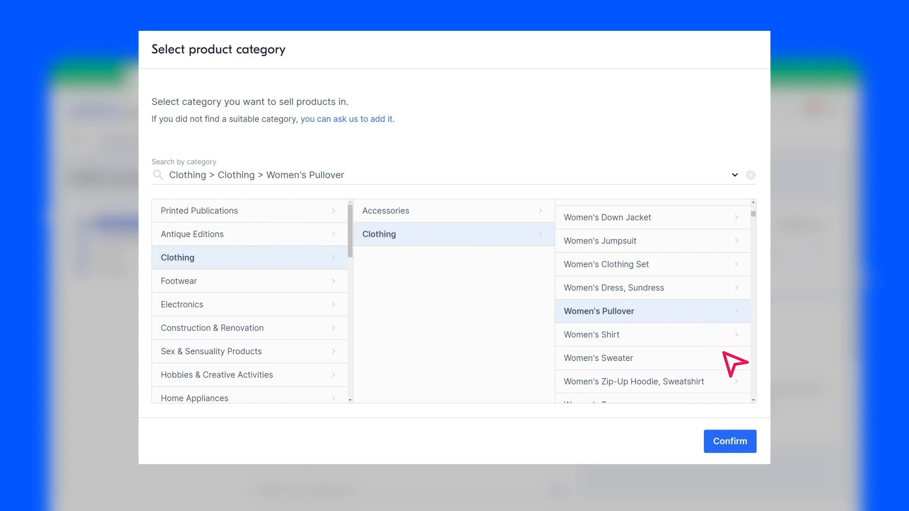
mouse_move(735, 362)
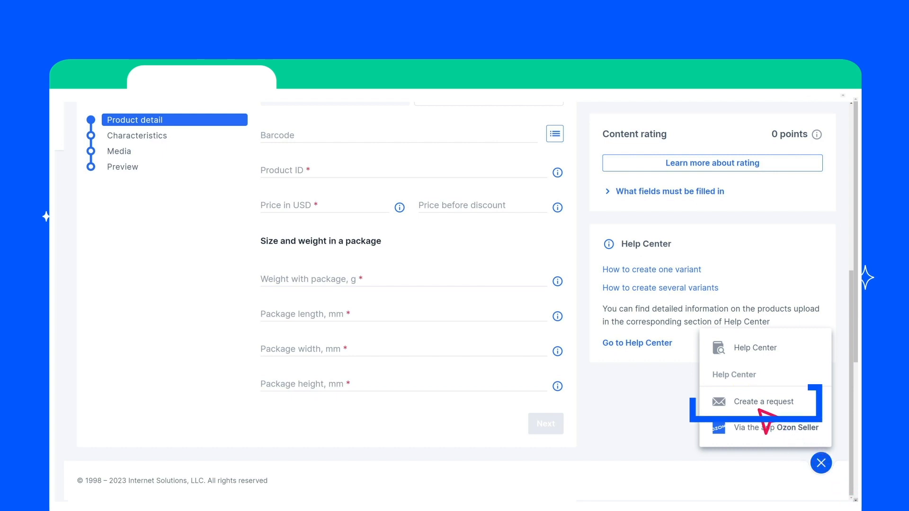
- Start a support request on Content / Working with PDPs, subtopic Add a product category/type
click(763, 402)
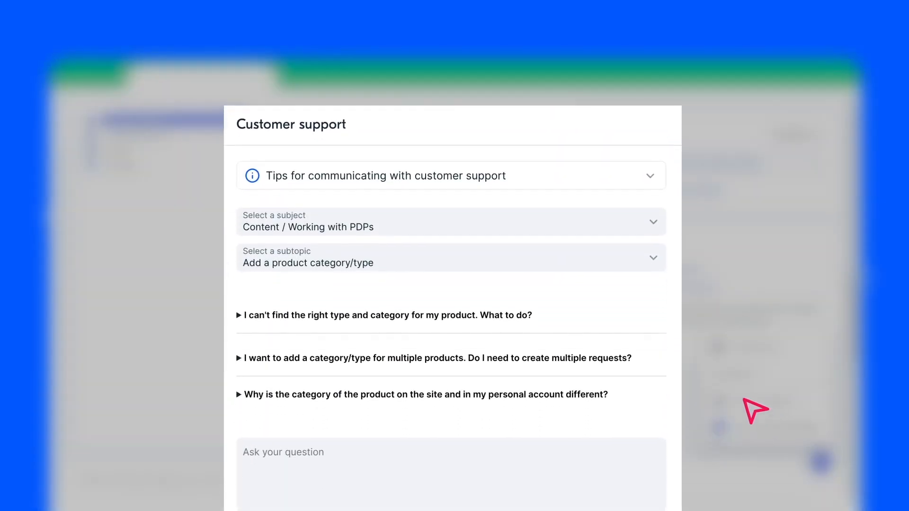
mouse_move(437, 248)
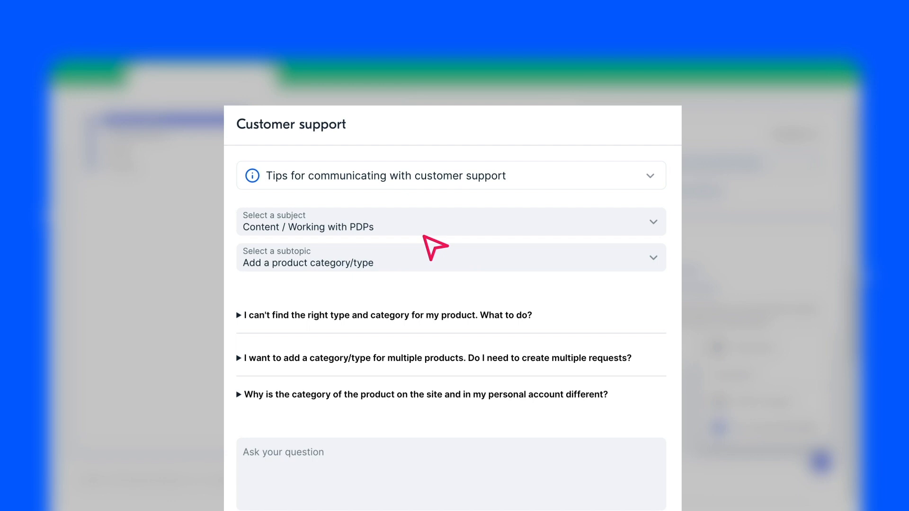
mouse_move(391, 272)
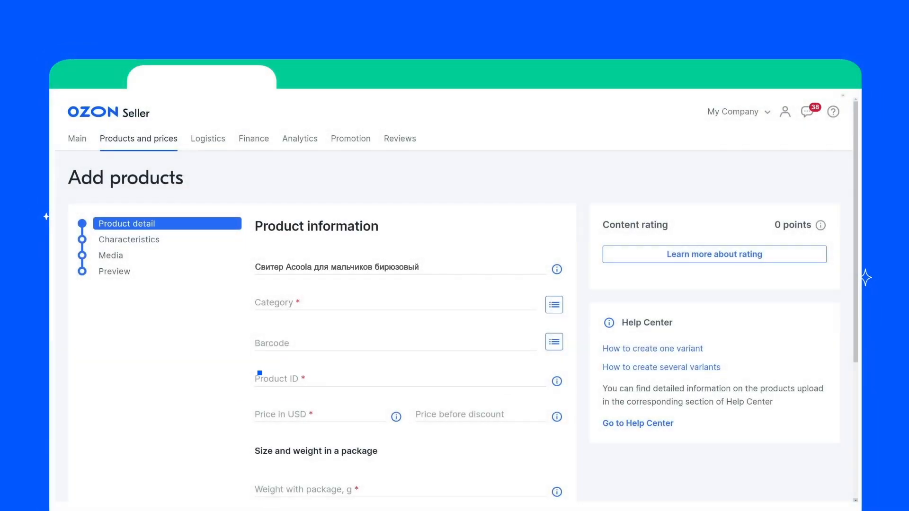
- Enter product ID 123456789 and price 399 USD for the new sweater
text(123456)
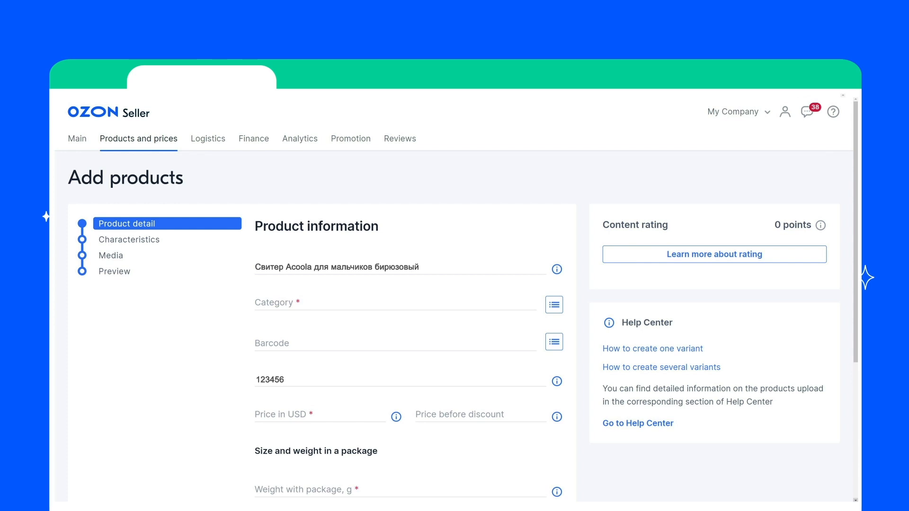
text(789)
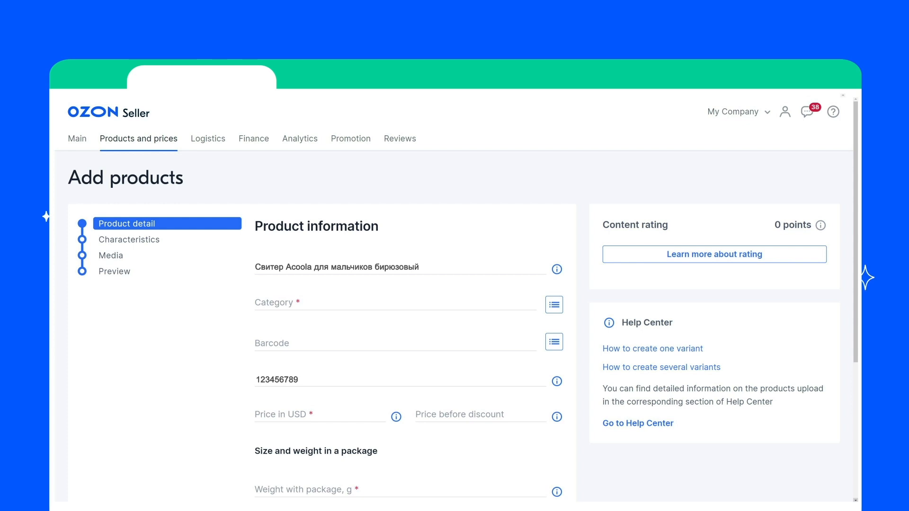
text(39)
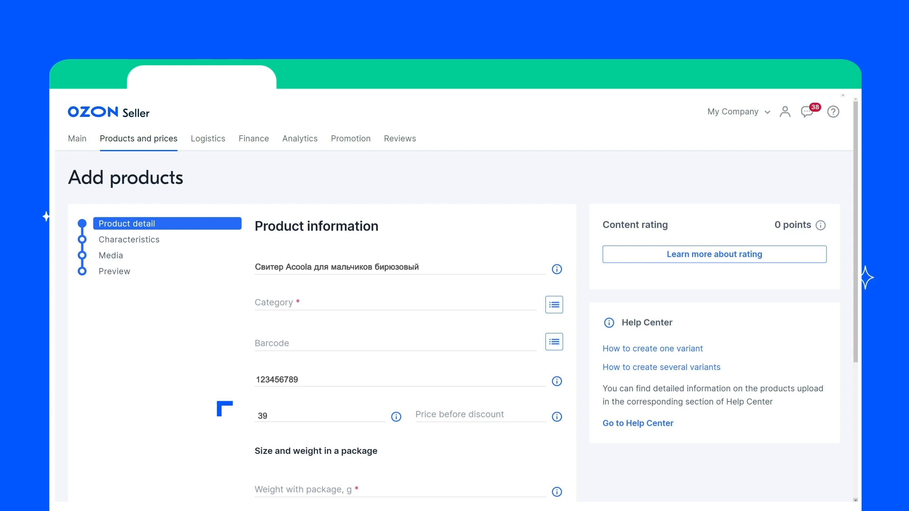
text(9)
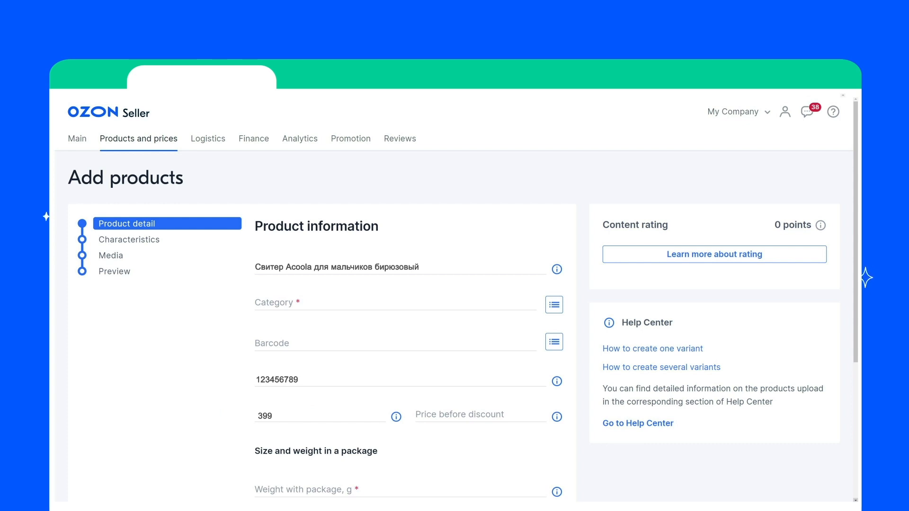
click(476, 414)
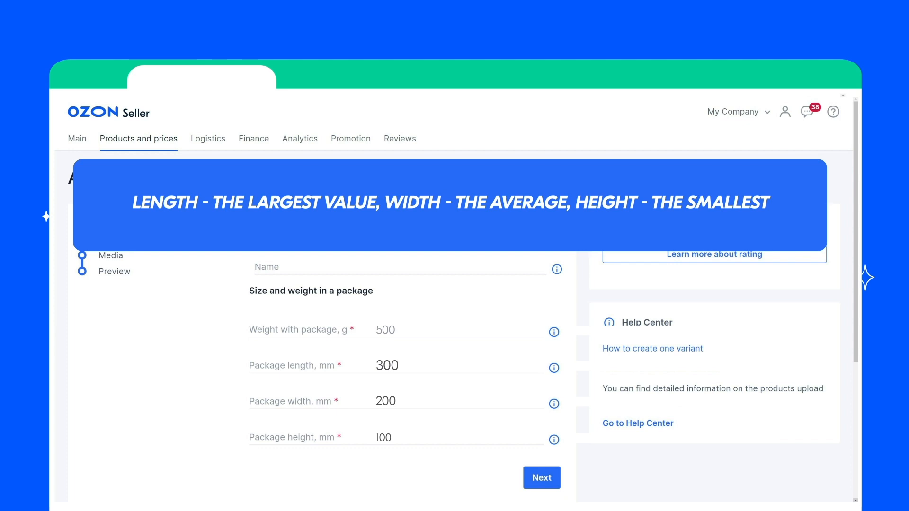
- Set package dimensions 300 x 200 x 100 mm and continue to the Characteristics step
scroll(up, 3)
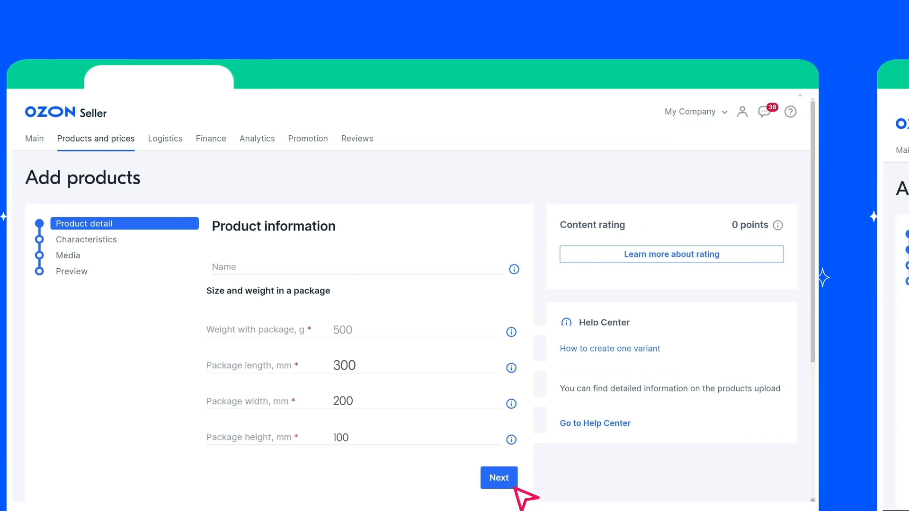
click(498, 477)
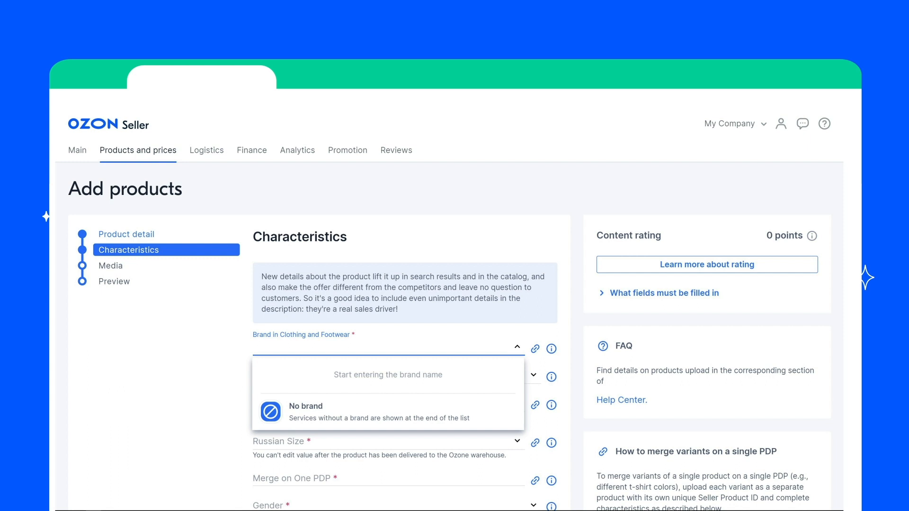
mouse_move(352, 439)
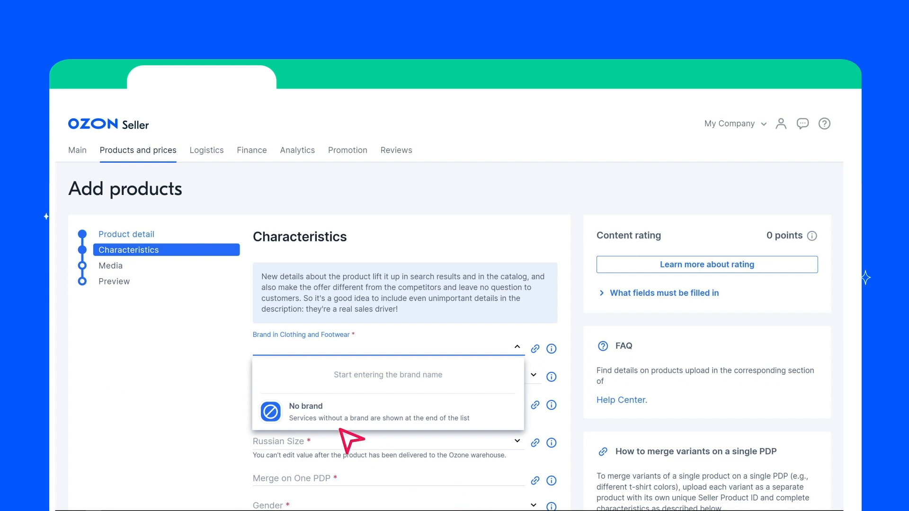
mouse_move(352, 438)
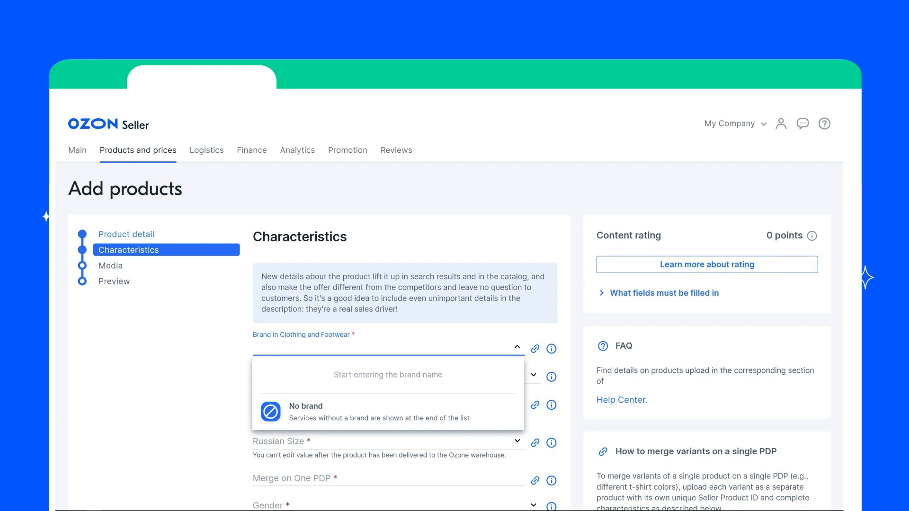
mouse_move(574, 507)
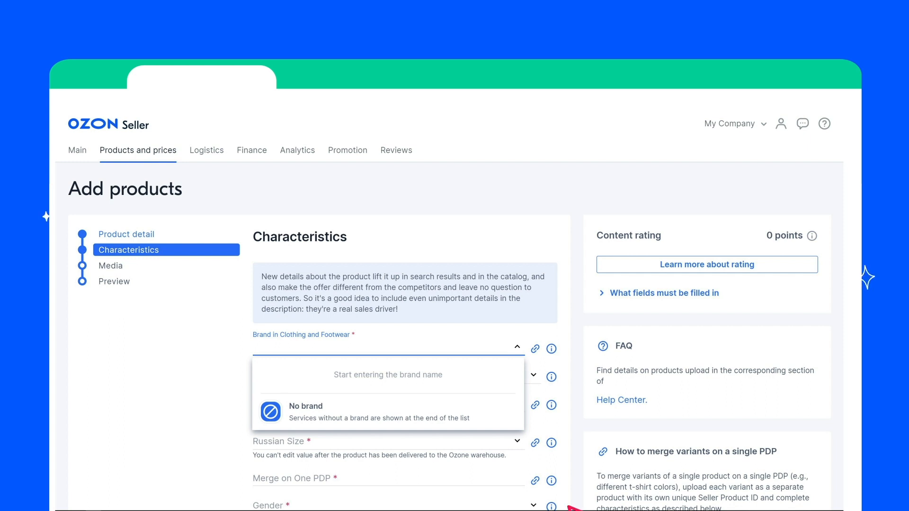
- Find only No brand in the brand list and bring up the account menu
click(781, 123)
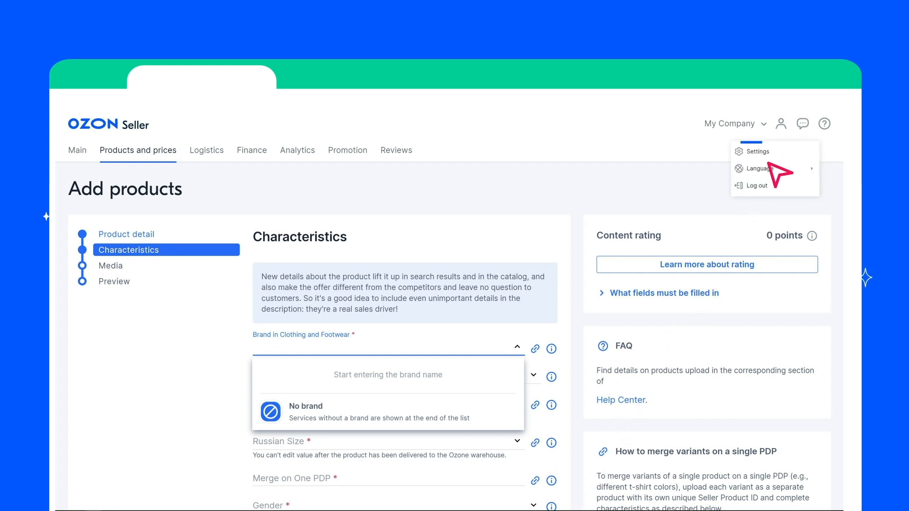
- In Settings > Brands, request a new brand named Acoola
click(759, 152)
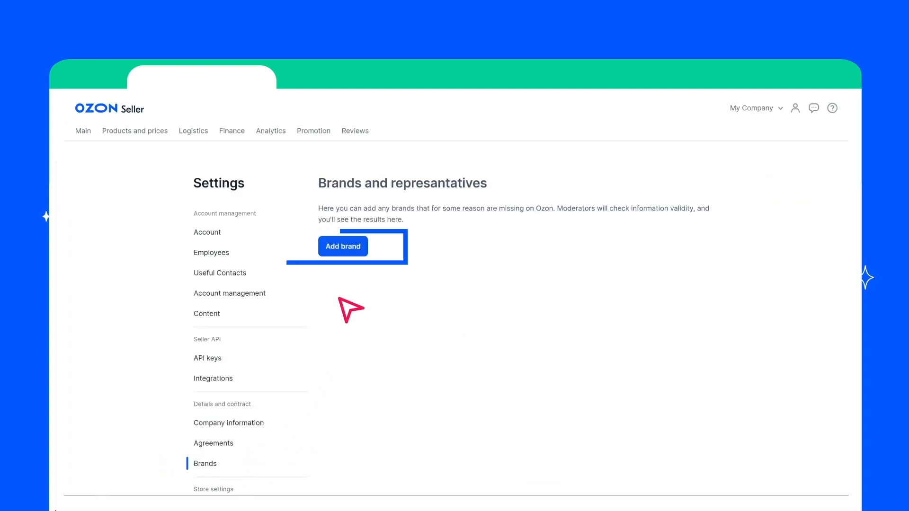
click(343, 247)
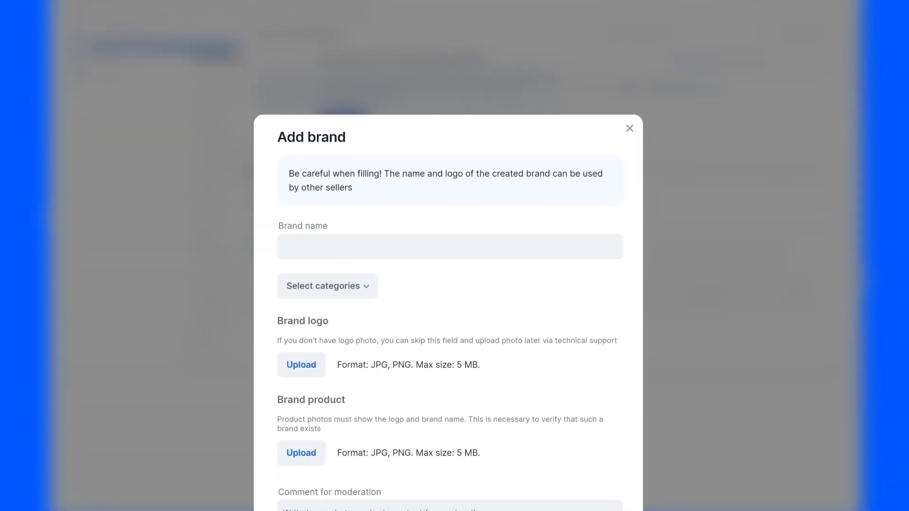
text(Acoola)
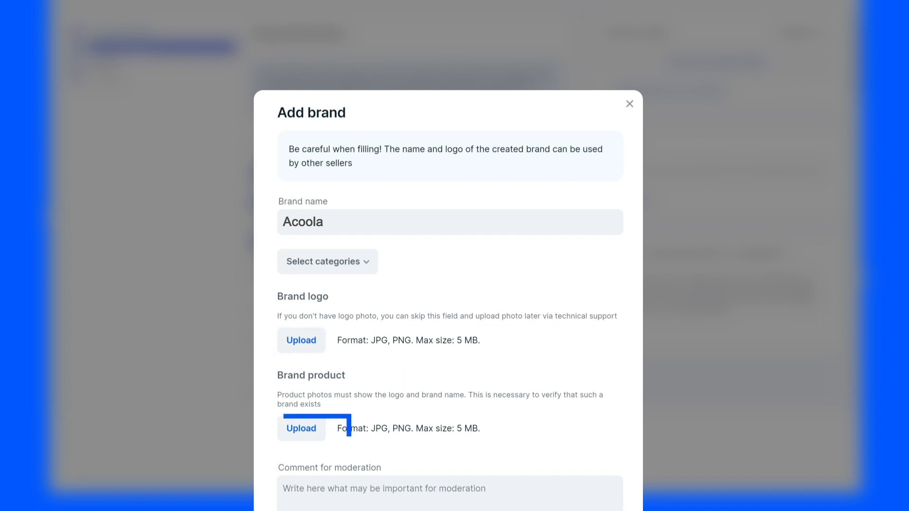
scroll(down, 3)
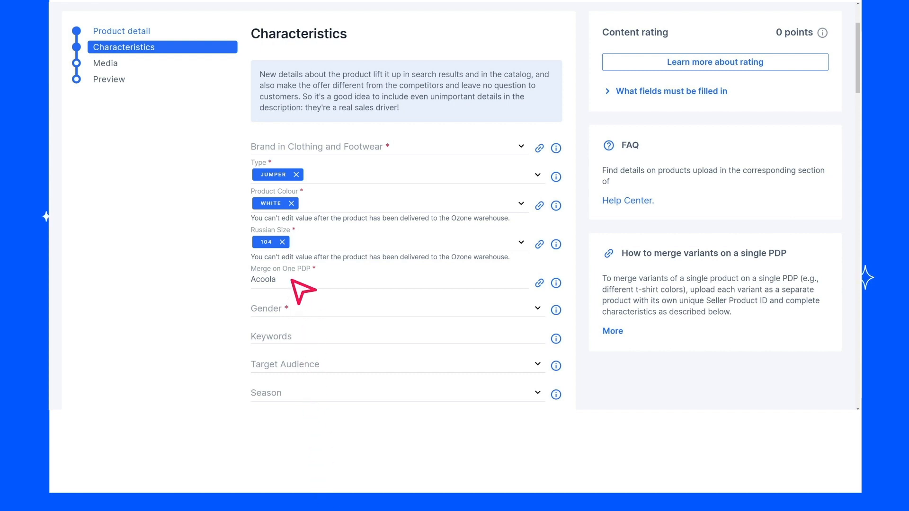
mouse_move(325, 365)
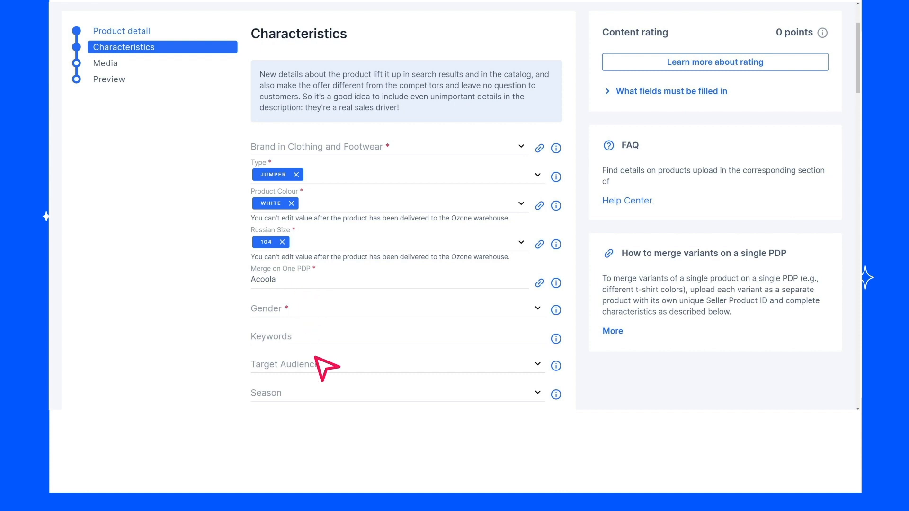
mouse_move(324, 366)
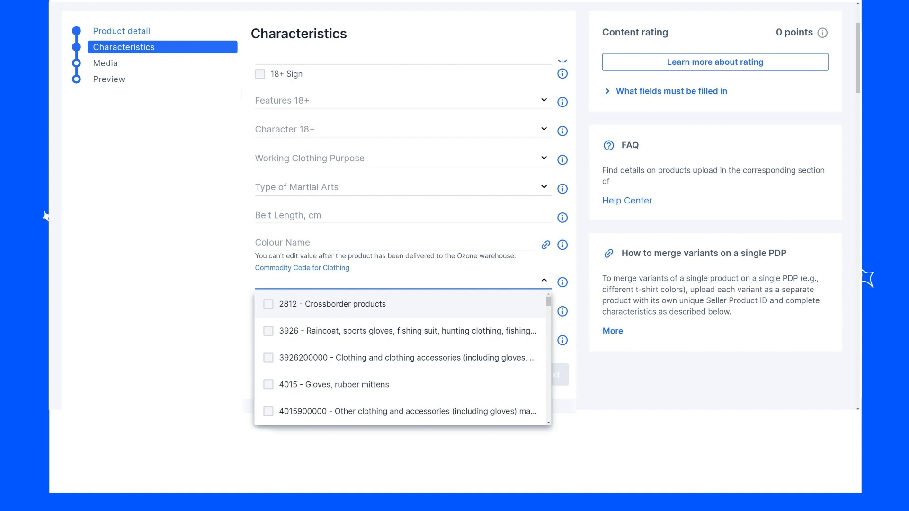
mouse_move(47, 216)
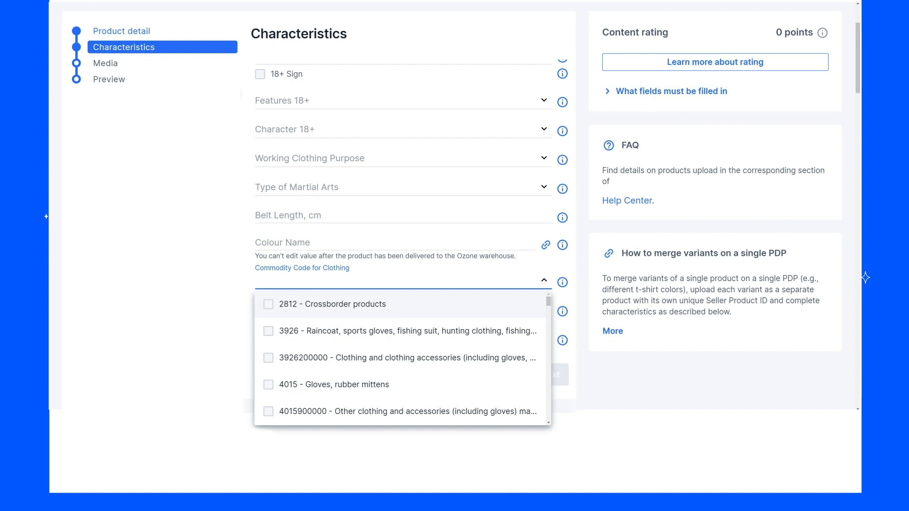